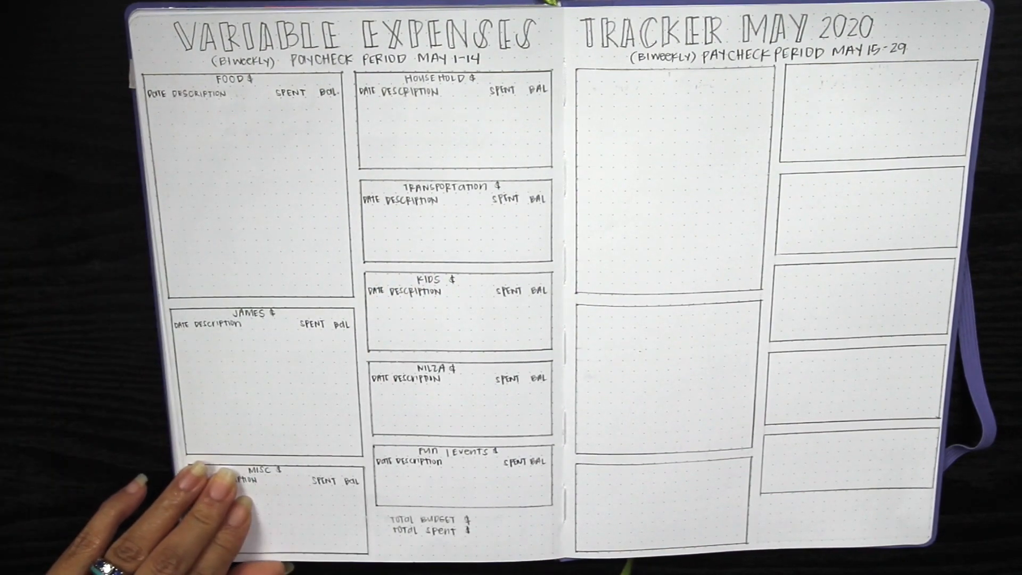
mouse_move(182, 495)
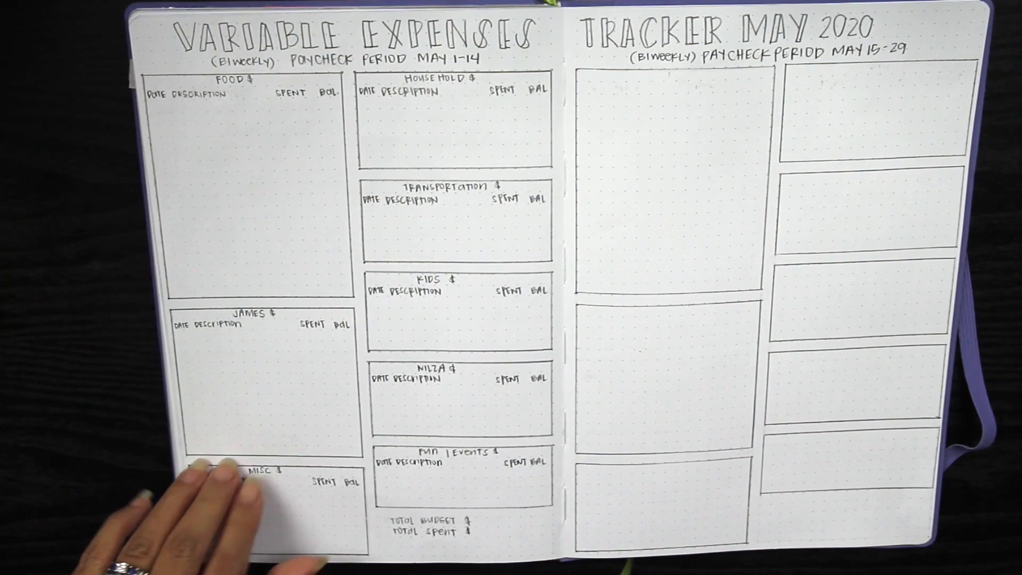
mouse_move(443, 365)
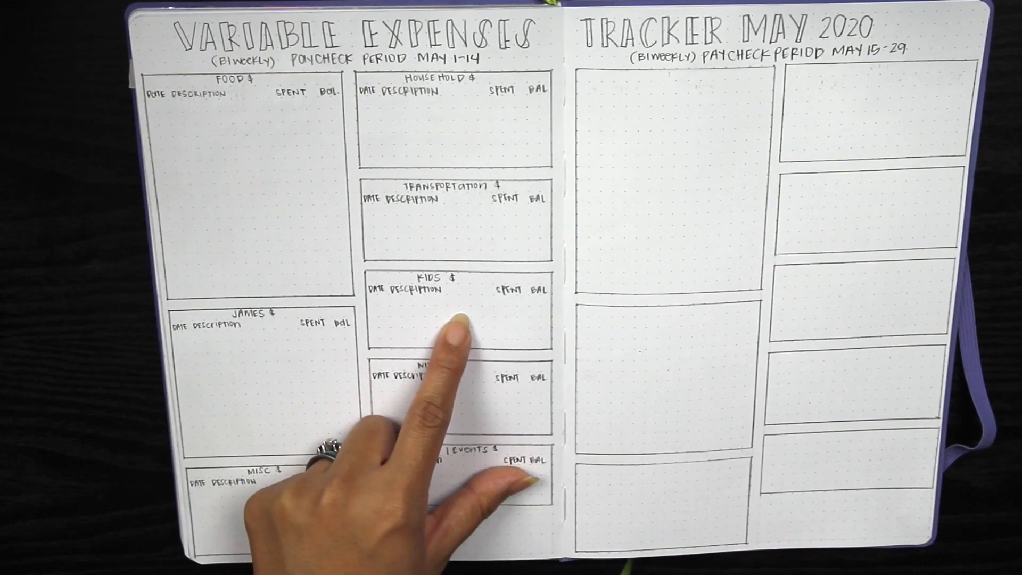